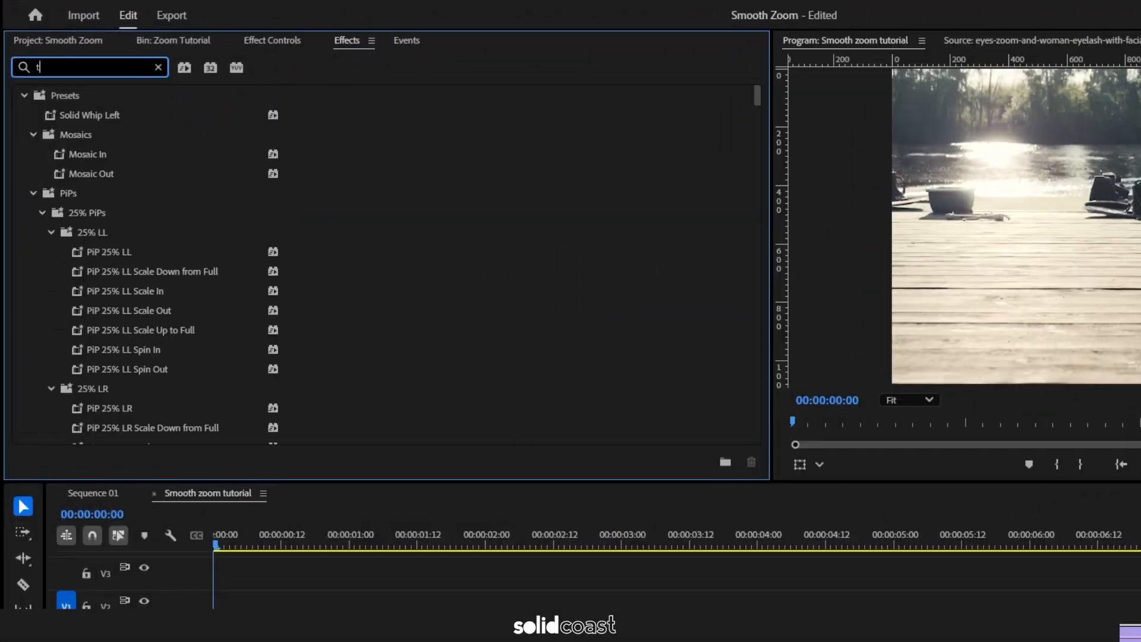
# Step: Find Transform in Effects, apply it to the deck clip and edit its Shutter Angle
pyautogui.write('ransform')
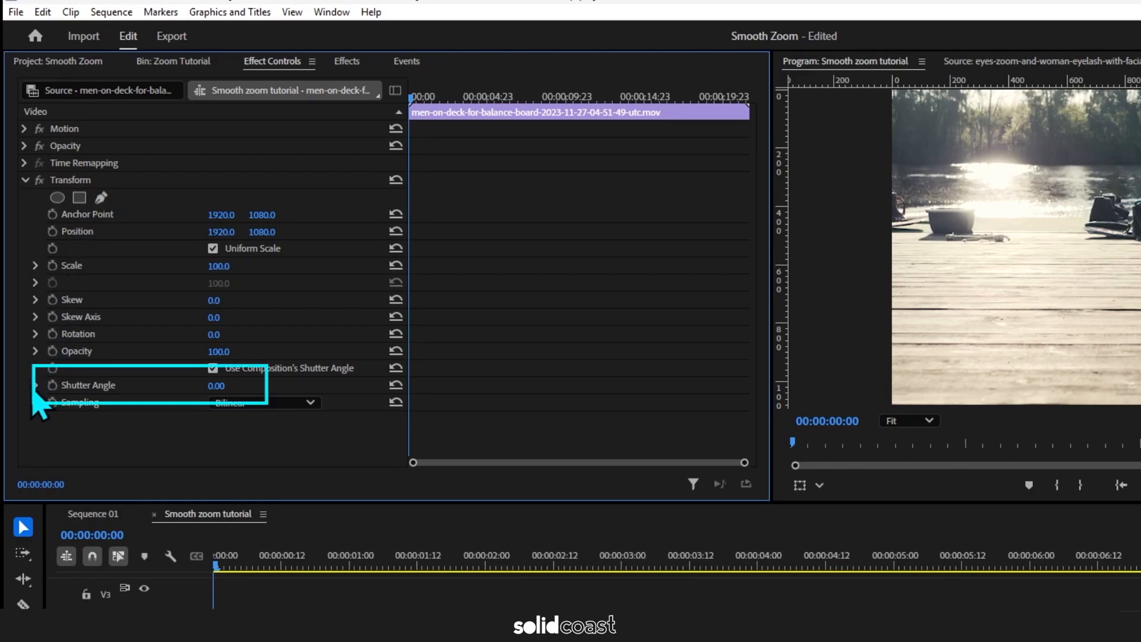
pyautogui.doubleClick(216, 385)
pyautogui.write('360')
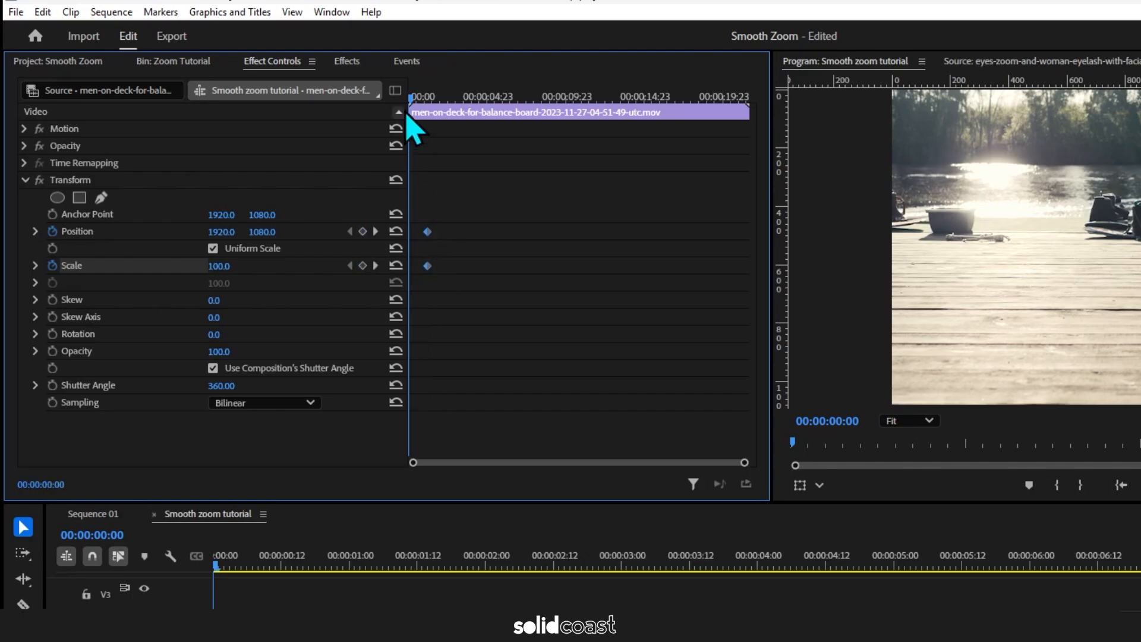
# Step: Move the playhead to about 2:02 and add Position and Scale keyframes there
pyautogui.click(437, 96)
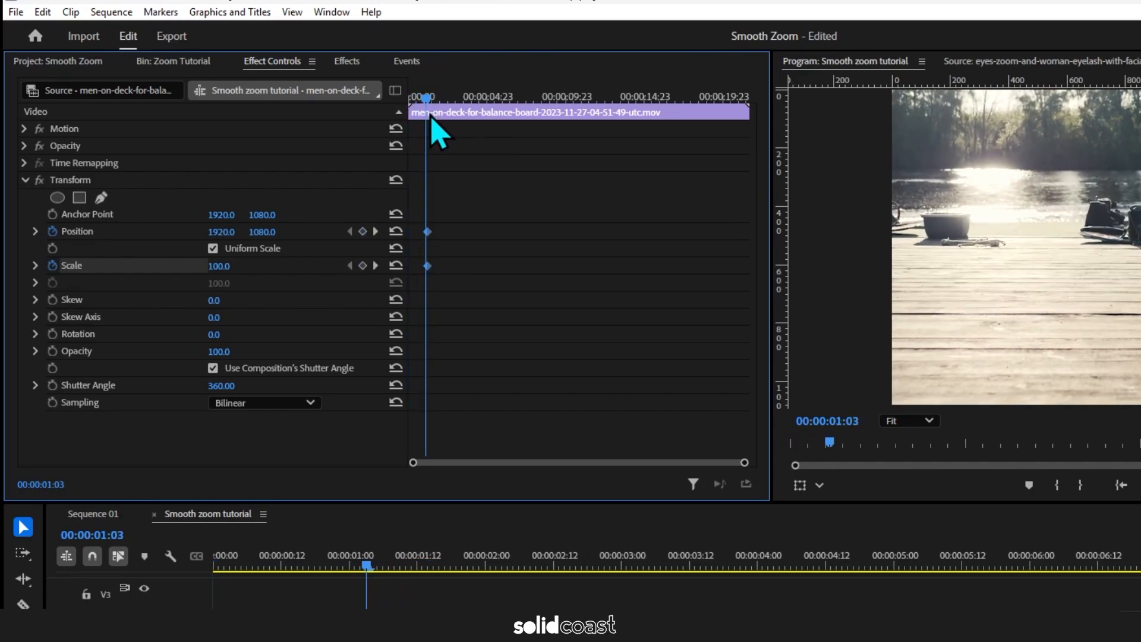
pyautogui.press('shift')
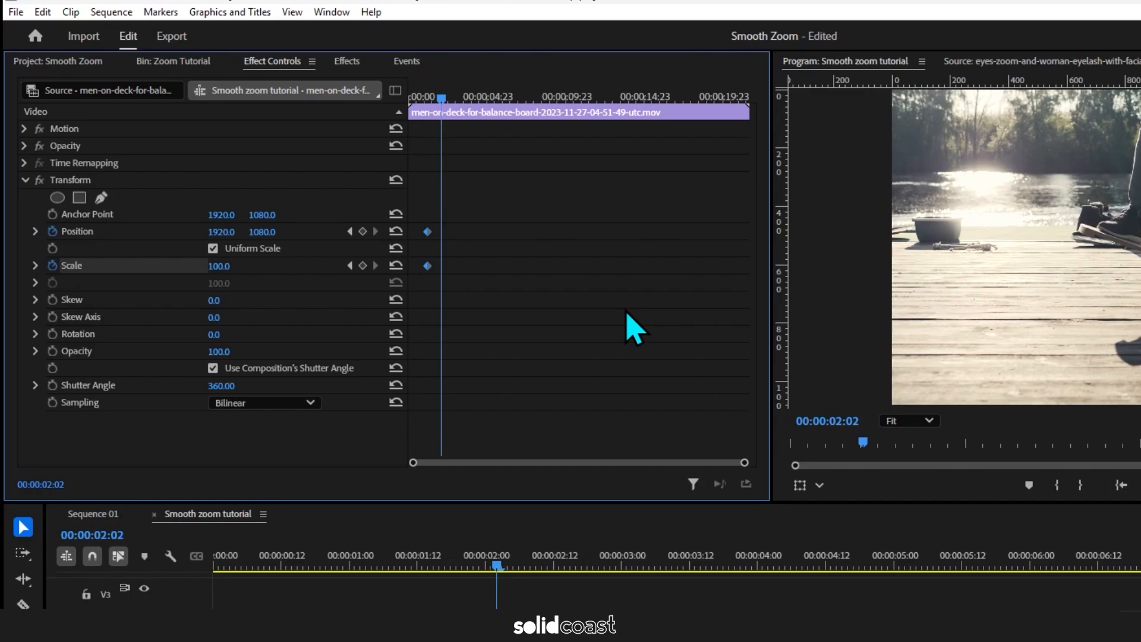
pyautogui.press('ctrl+v')
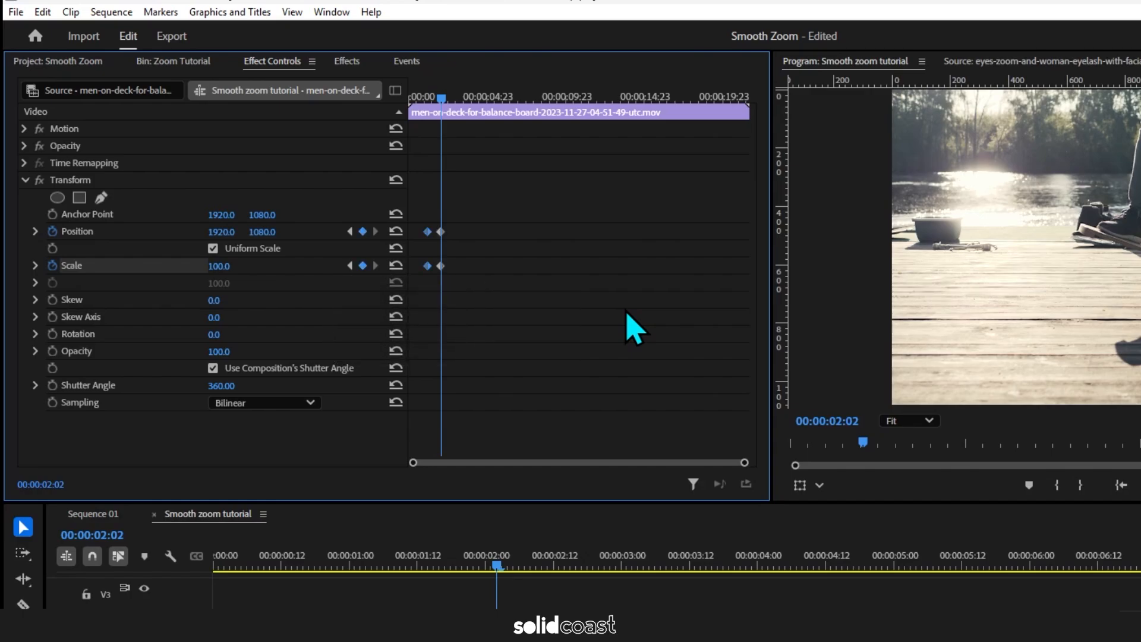
pyautogui.moveTo(448, 116)
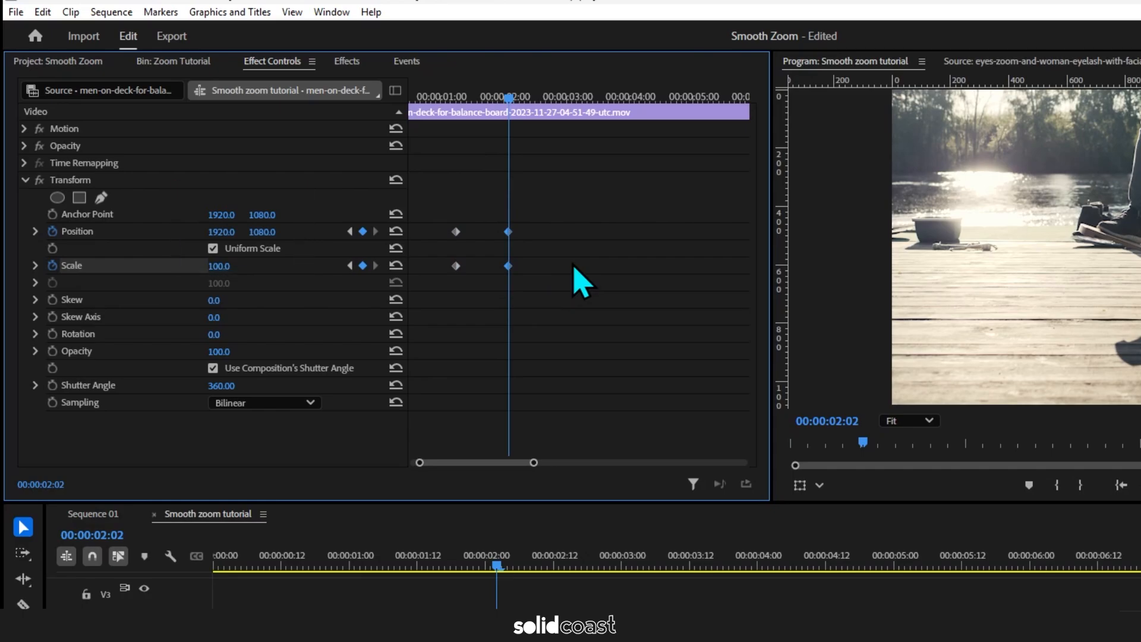
pyautogui.moveTo(422, 324)
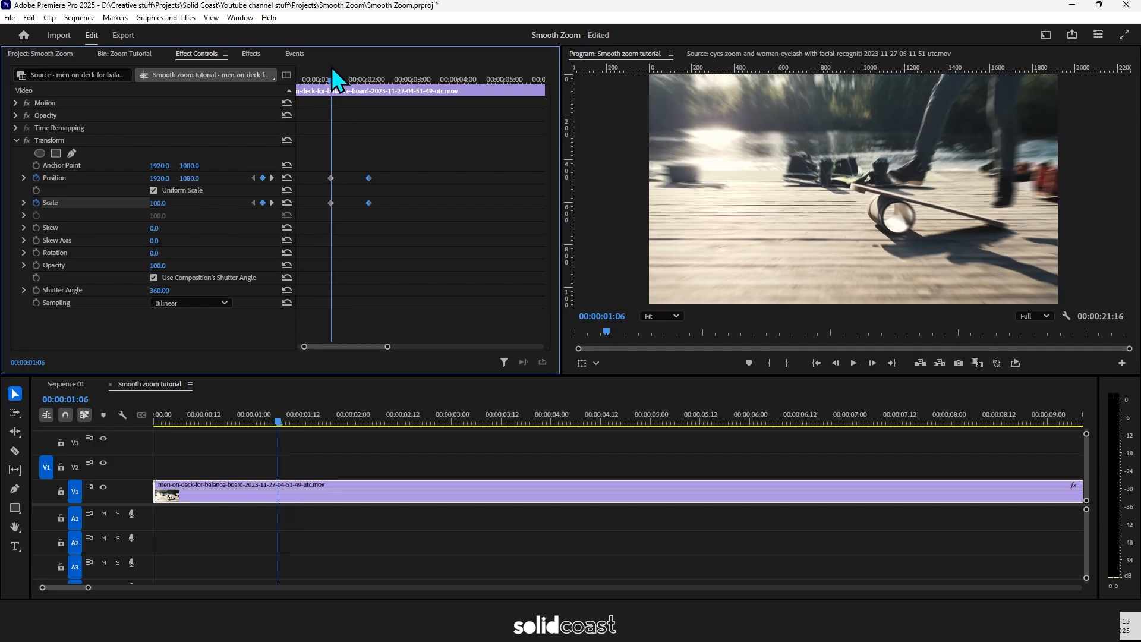
# Step: Set the two-second keyframe to Scale 219, Position Y 889 and preview the zoom
pyautogui.click(393, 421)
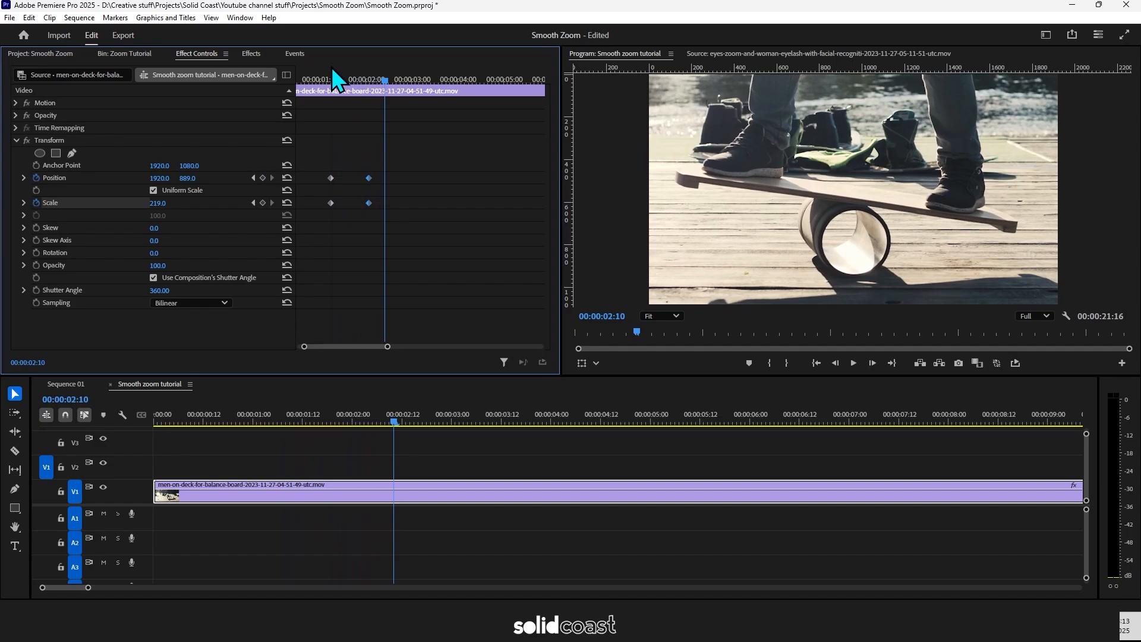
pyautogui.press('ctrl+c')
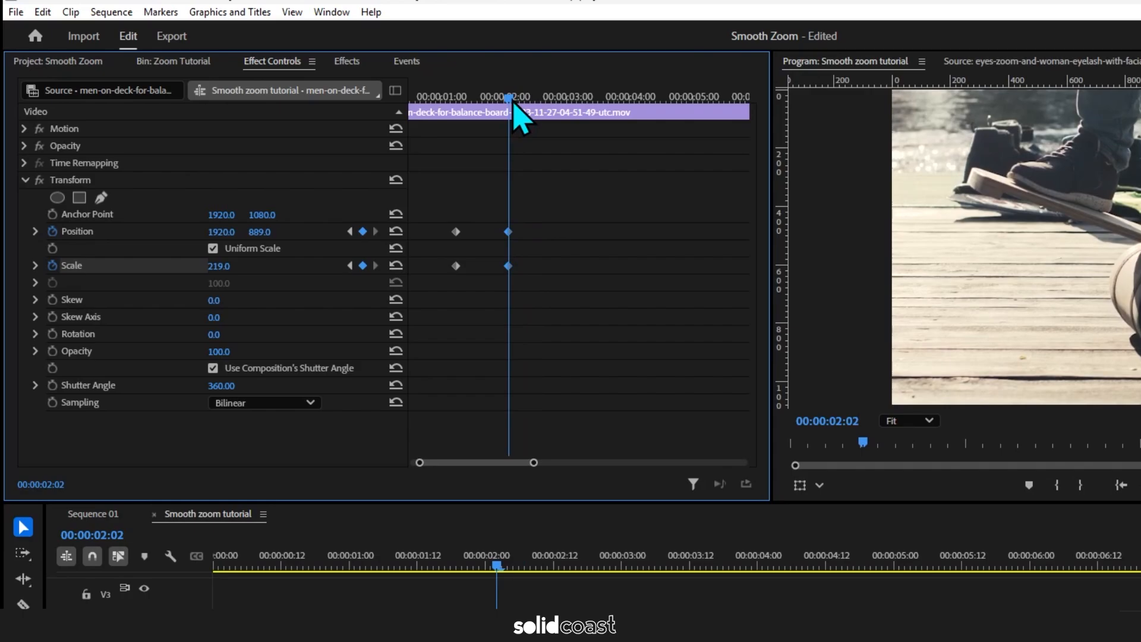
# Step: Add a hold keyframe and a final keyframe back at Scale 100, Position 1920,1080
pyautogui.press('ctrl+v')
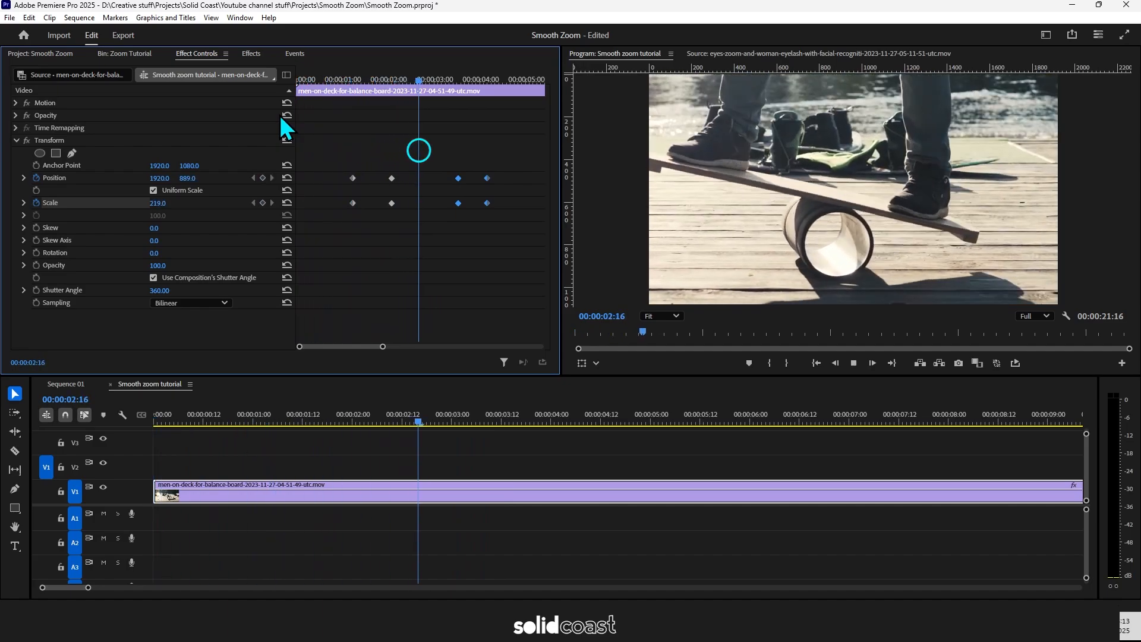
pyautogui.click(632, 414)
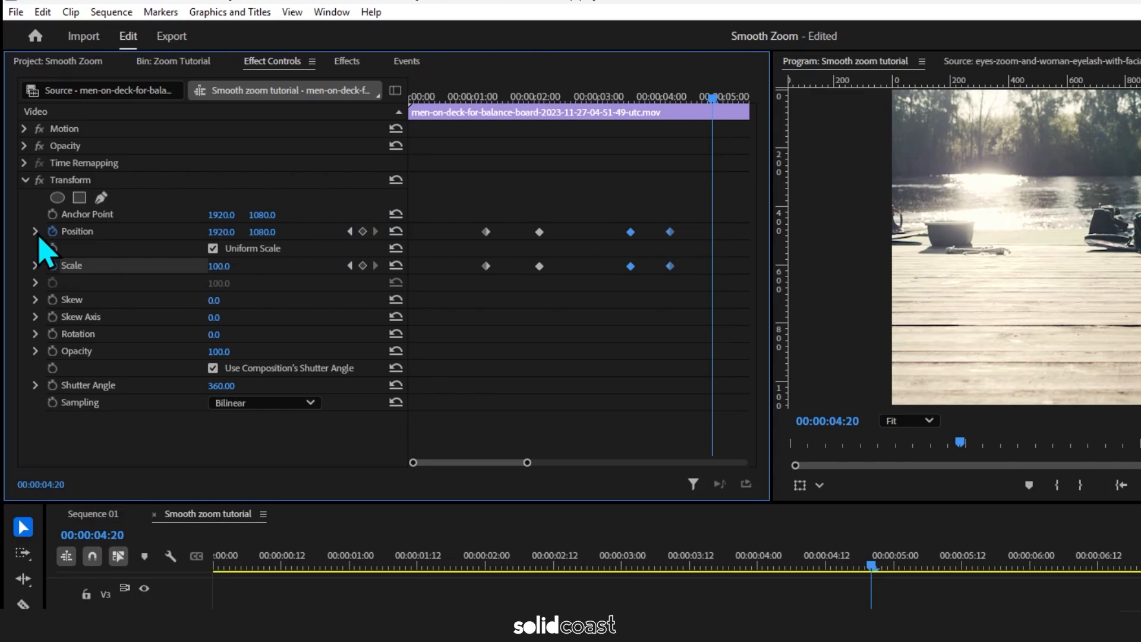
# Step: Select all Position and Scale keyframes and set Temporal Interpolation to Bezier
pyautogui.click(34, 231)
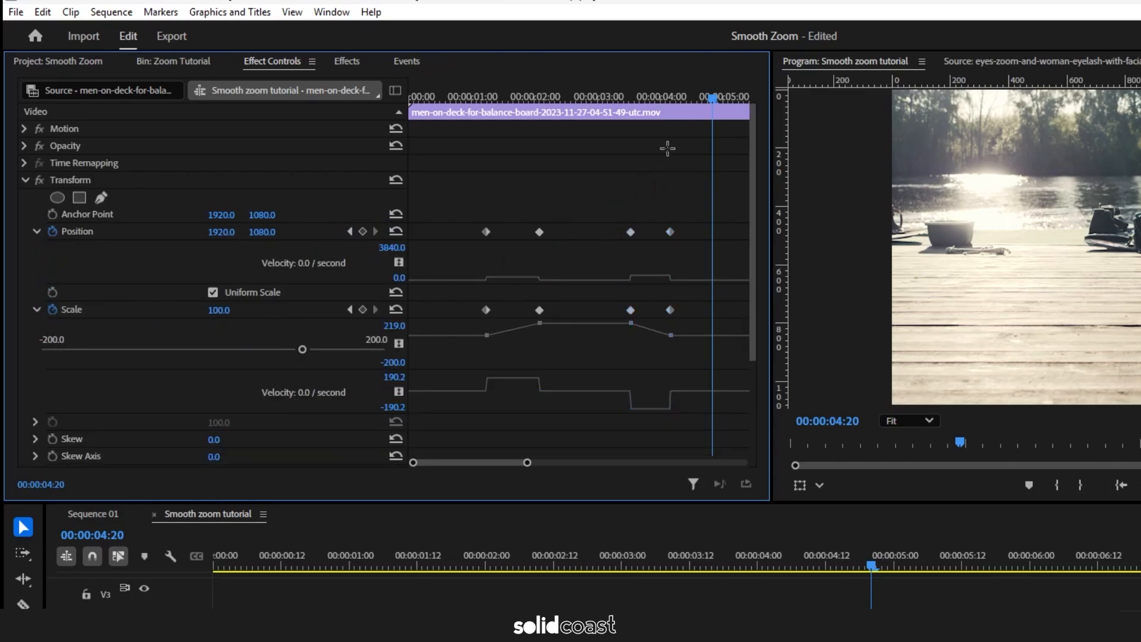
pyautogui.click(478, 234)
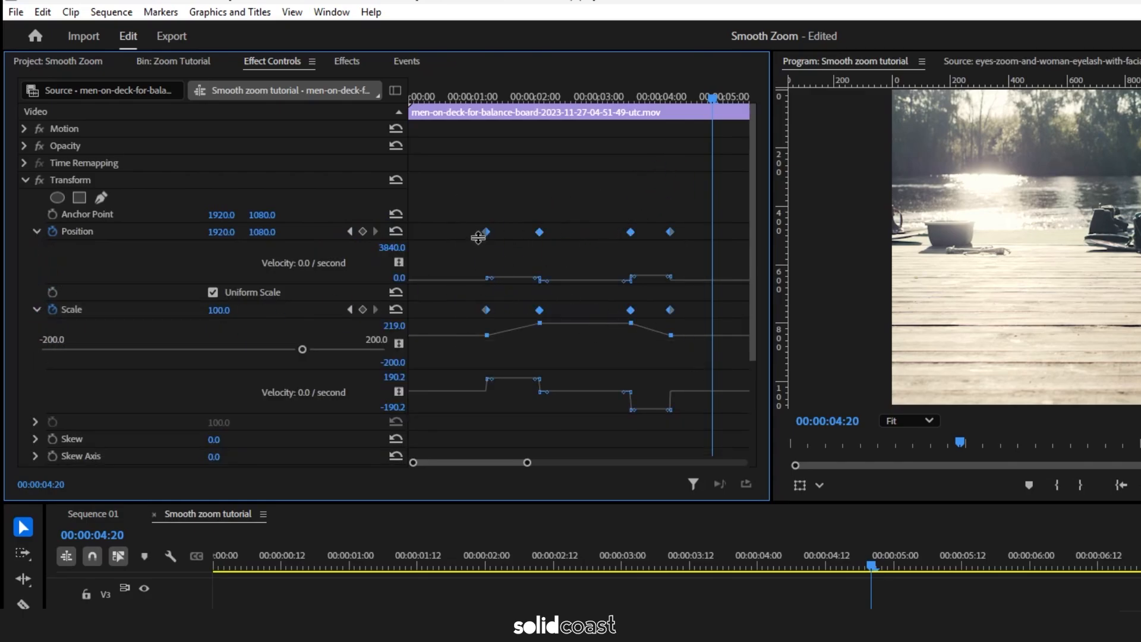
pyautogui.rightClick(479, 233)
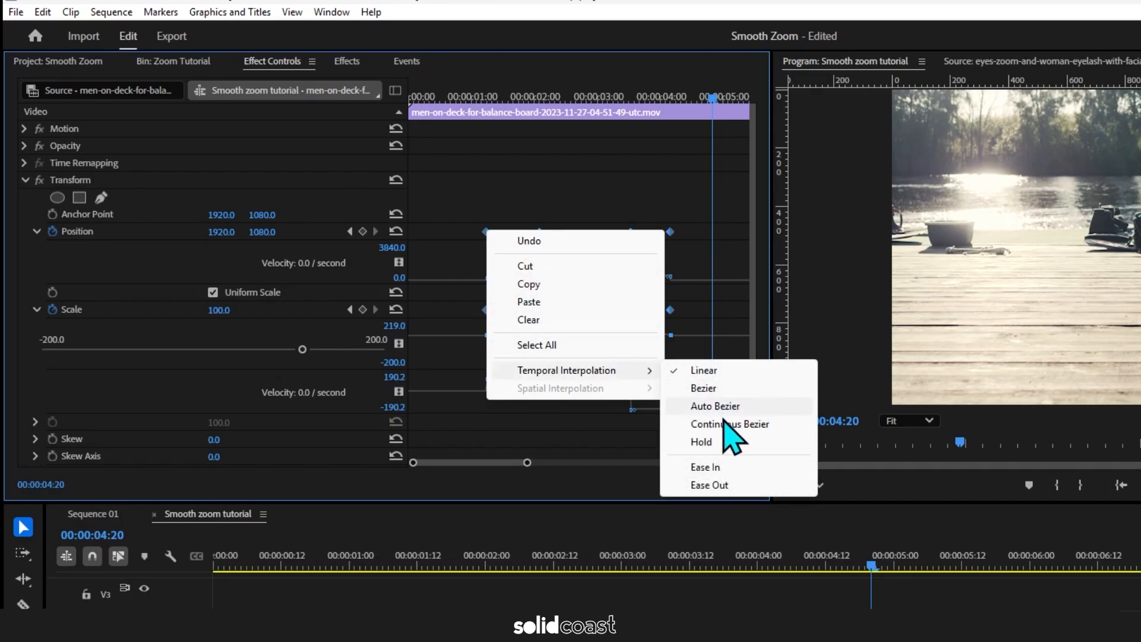
pyautogui.click(714, 406)
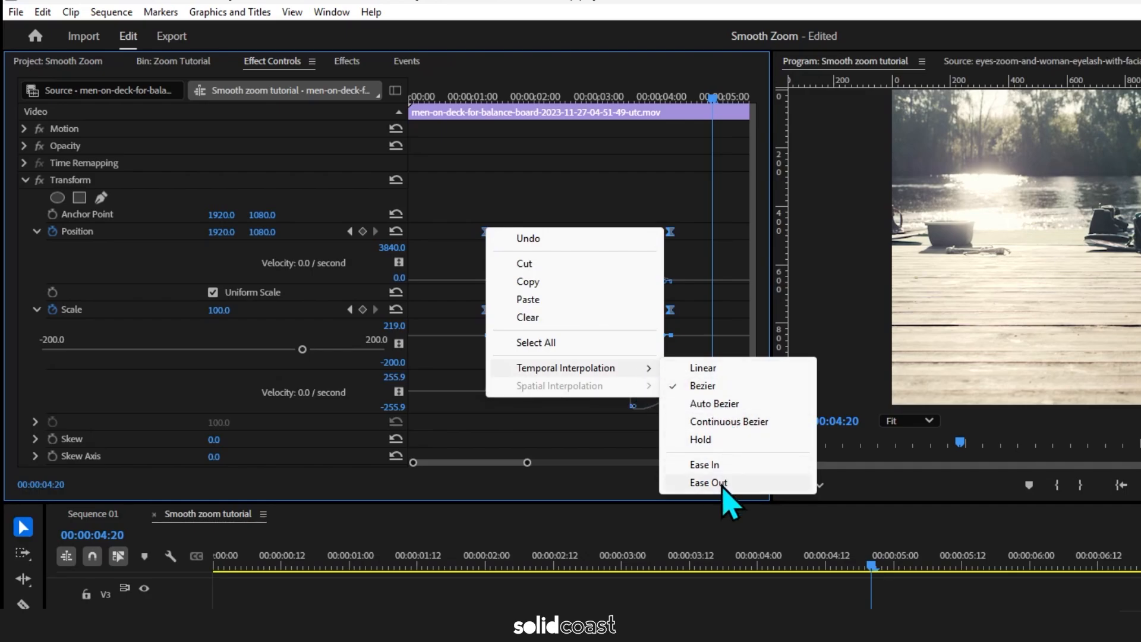
# Step: Apply Ease In and Ease Out to the selected keyframes for smooth velocity ramps
pyautogui.click(706, 482)
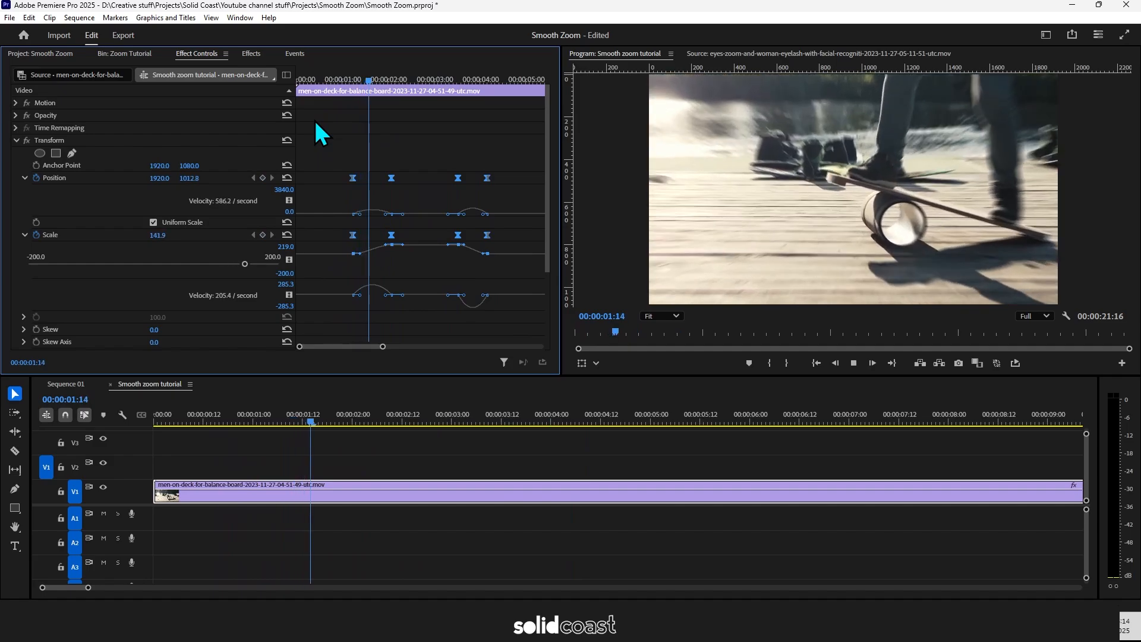
pyautogui.click(509, 422)
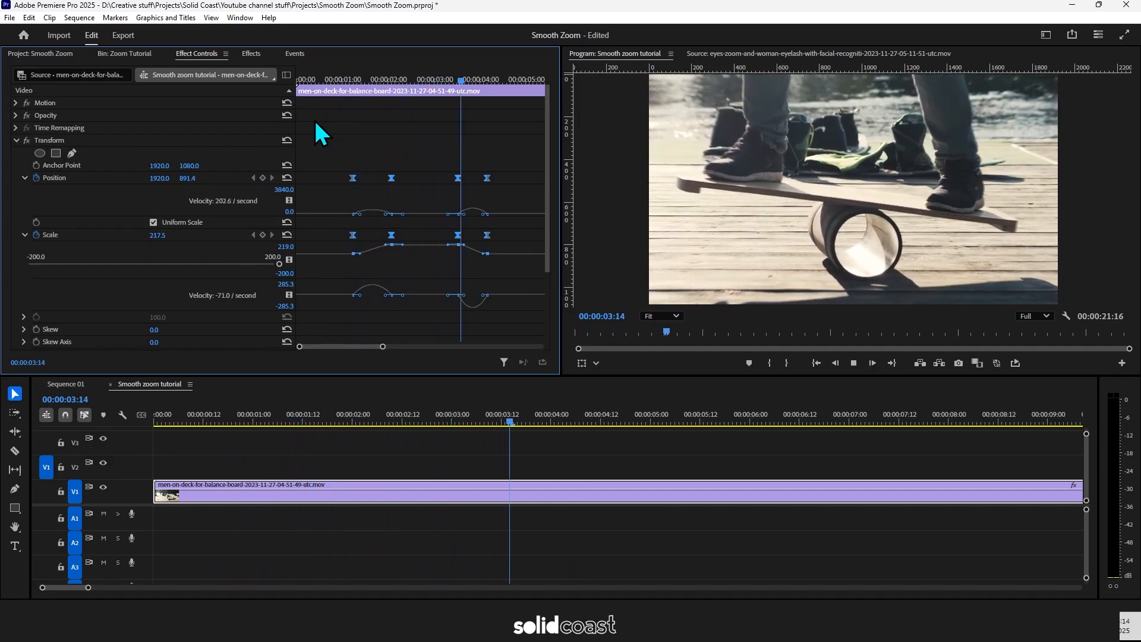
pyautogui.click(703, 422)
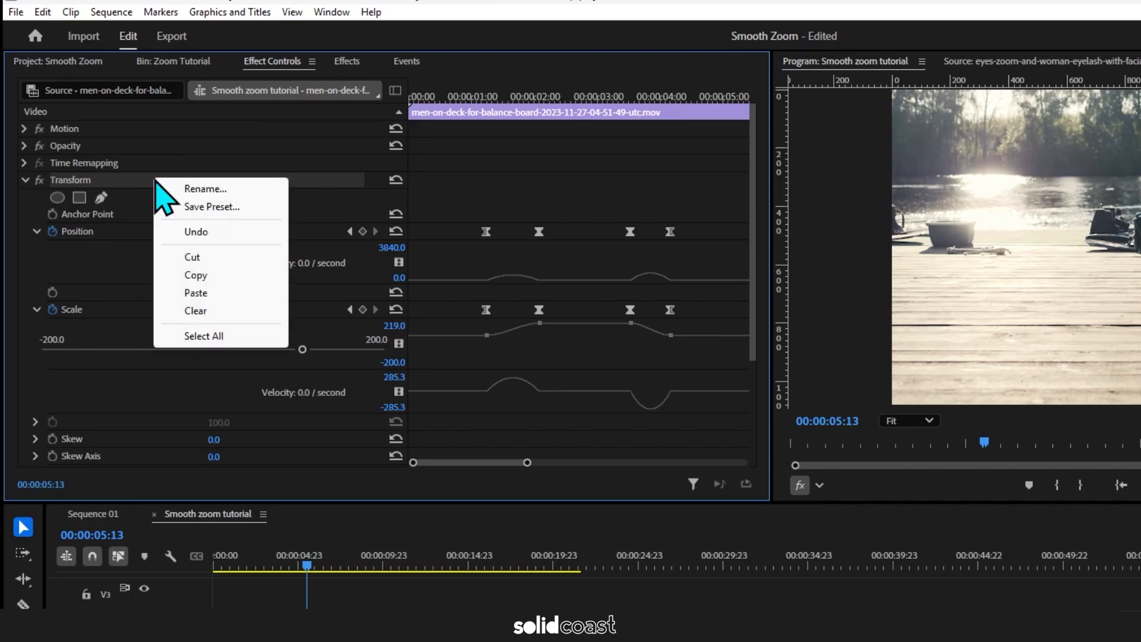
# Step: Save the Transform effect as a preset named 'Smooth Zoom In & Out'
pyautogui.click(213, 207)
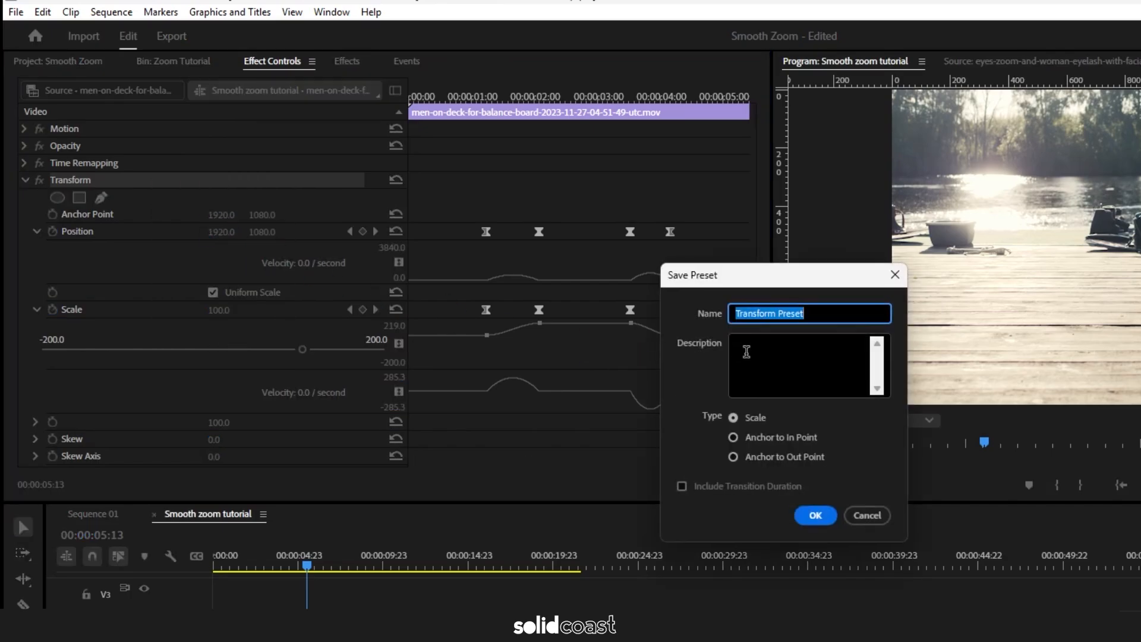
pyautogui.write('Smooth')
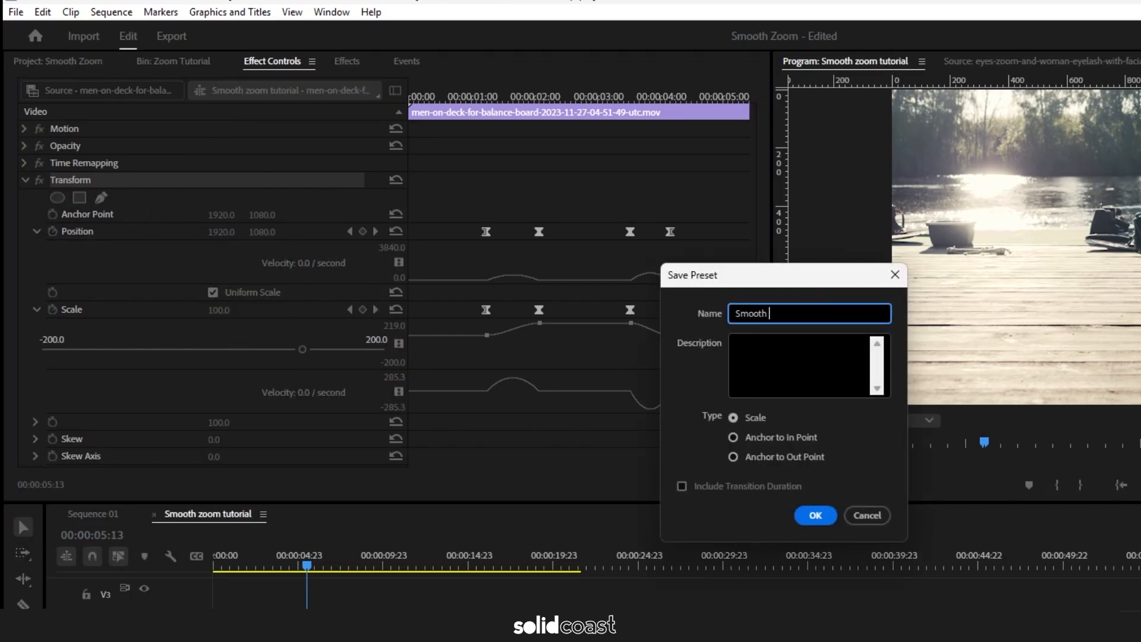
pyautogui.write('Zoom In &')
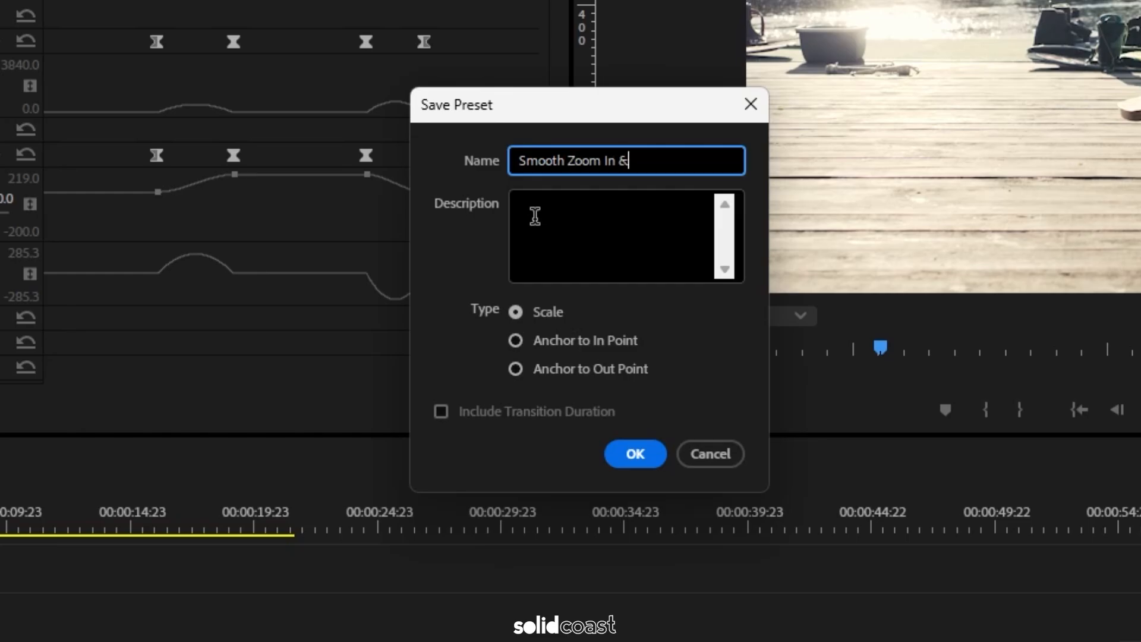
pyautogui.write('Out')
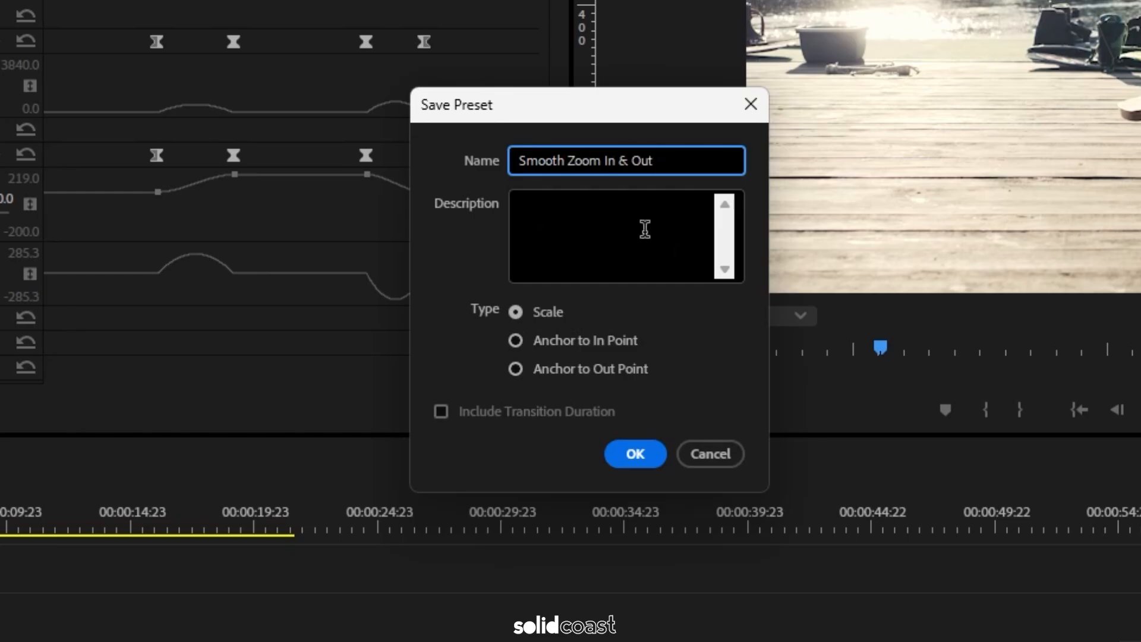
pyautogui.click(634, 454)
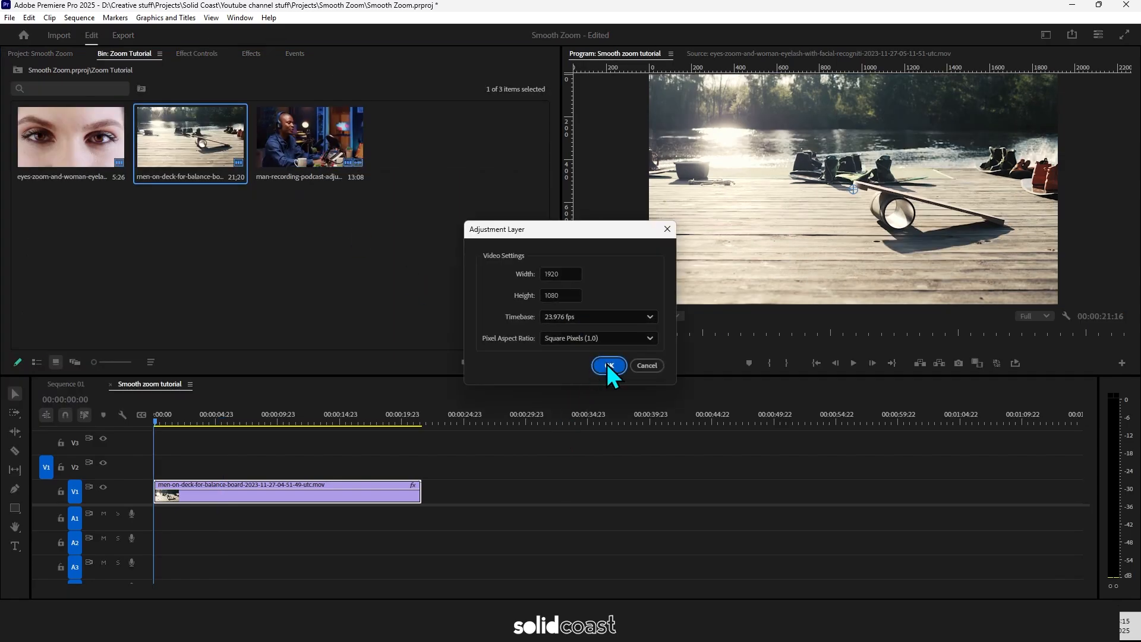
# Step: Create a 1920x1080 adjustment layer over the clip and search 'zoo' for the preset
pyautogui.click(608, 365)
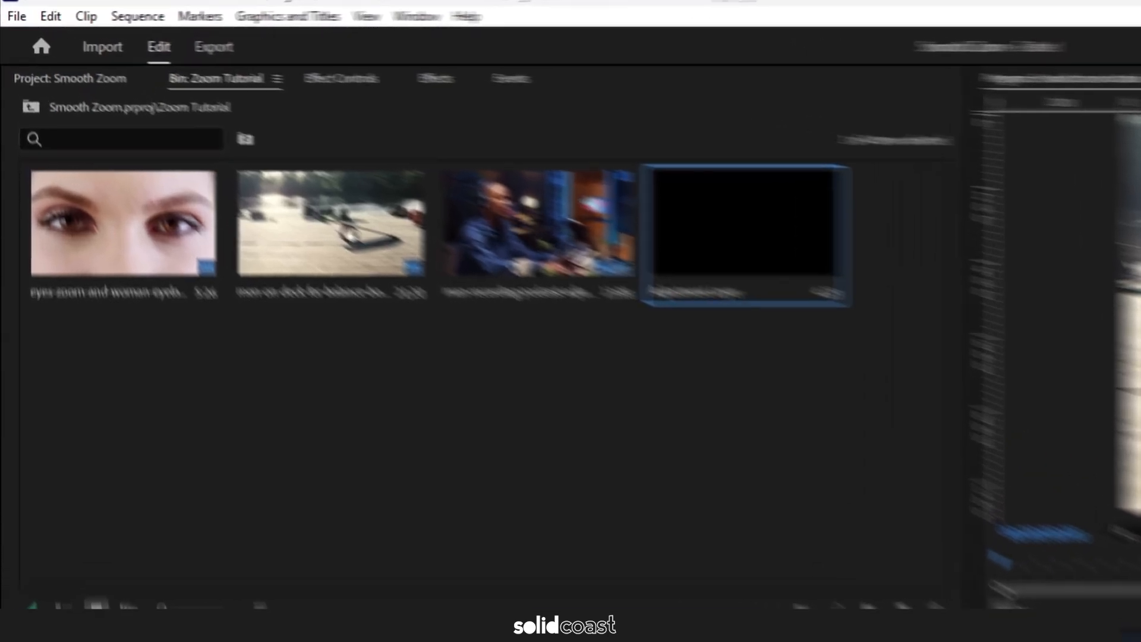
pyautogui.write('zoom')
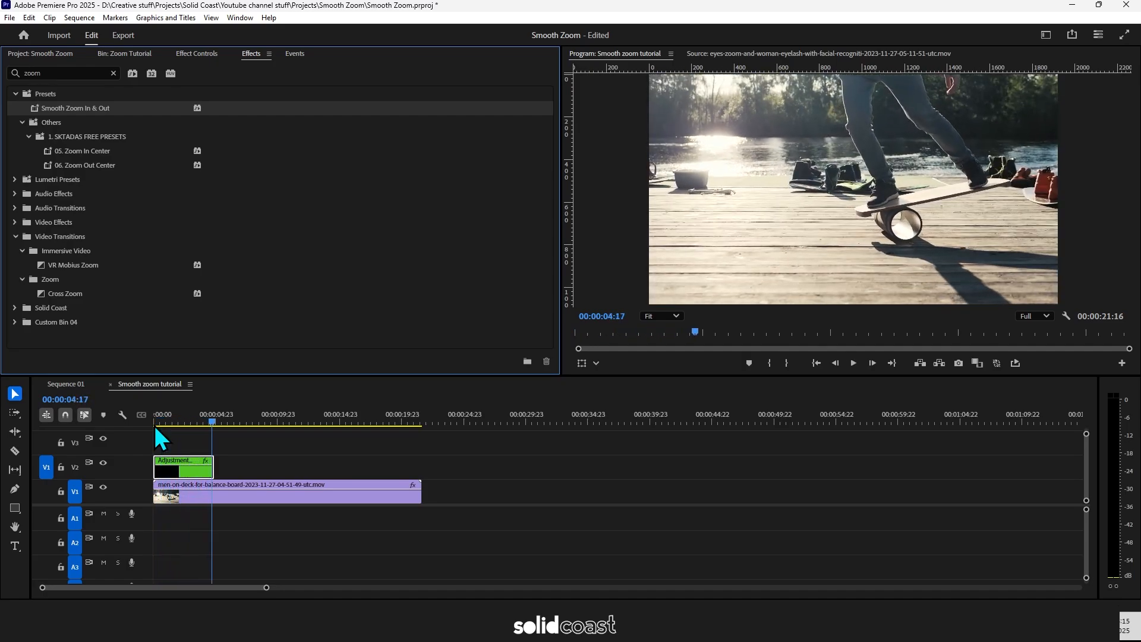
pyautogui.click(124, 52)
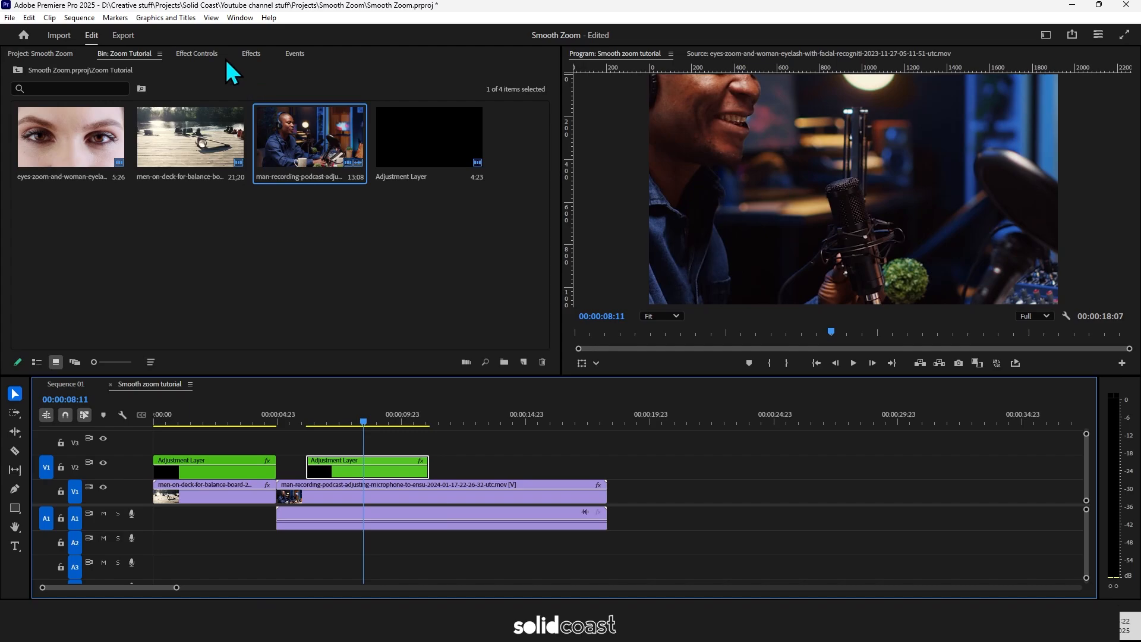
# Step: Check the podcast adjustment layer's Smooth Zoom keyframes in Effect Controls and scrub through
pyautogui.click(195, 53)
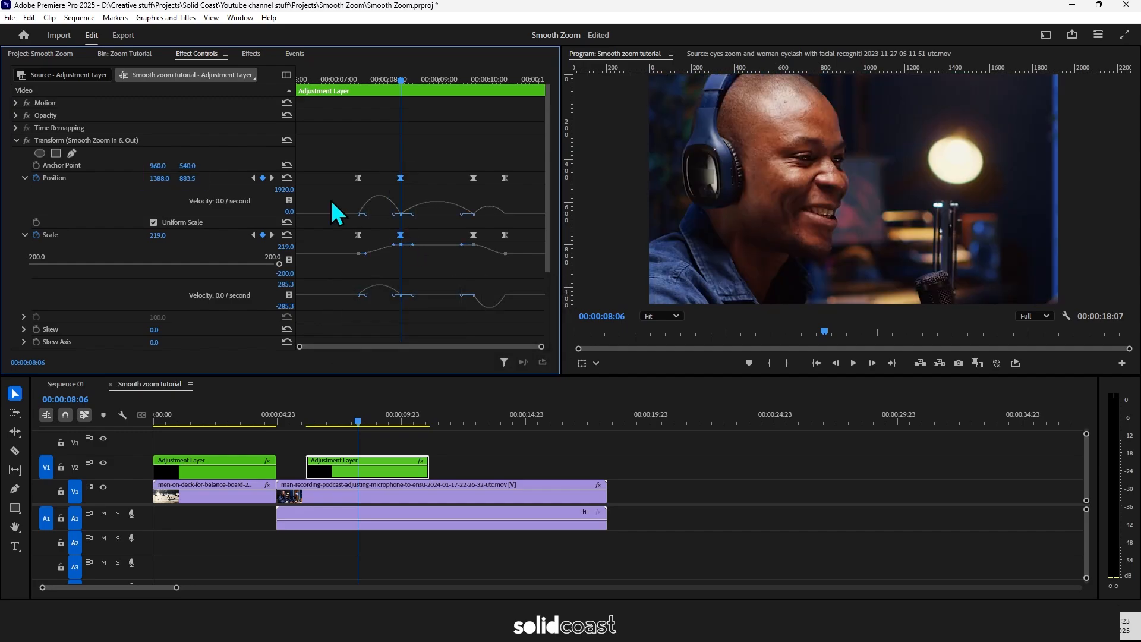
pyautogui.click(393, 411)
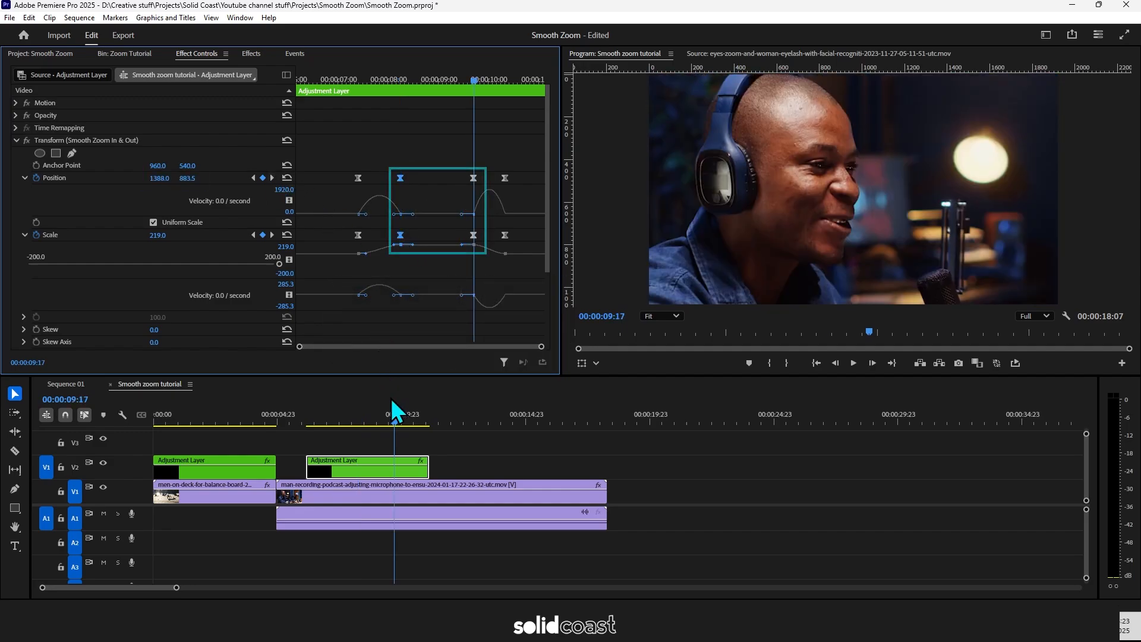
pyautogui.click(283, 415)
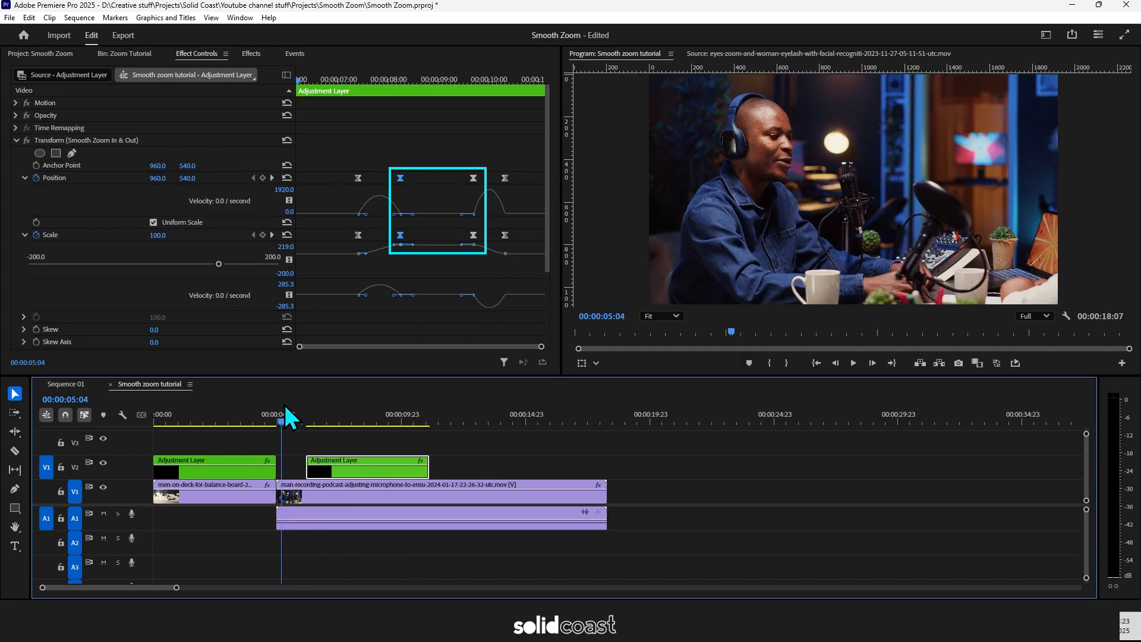